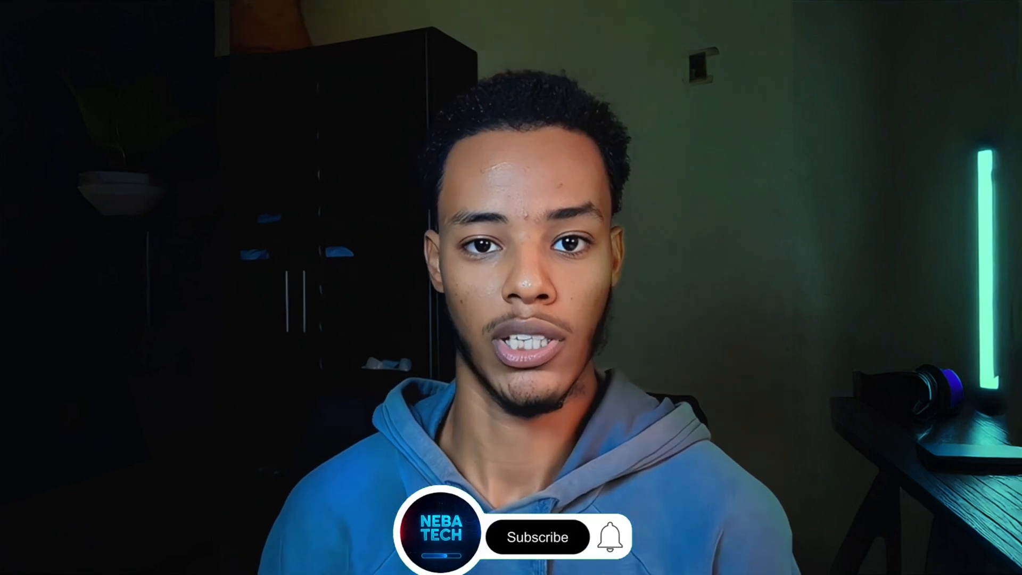
click(537, 537)
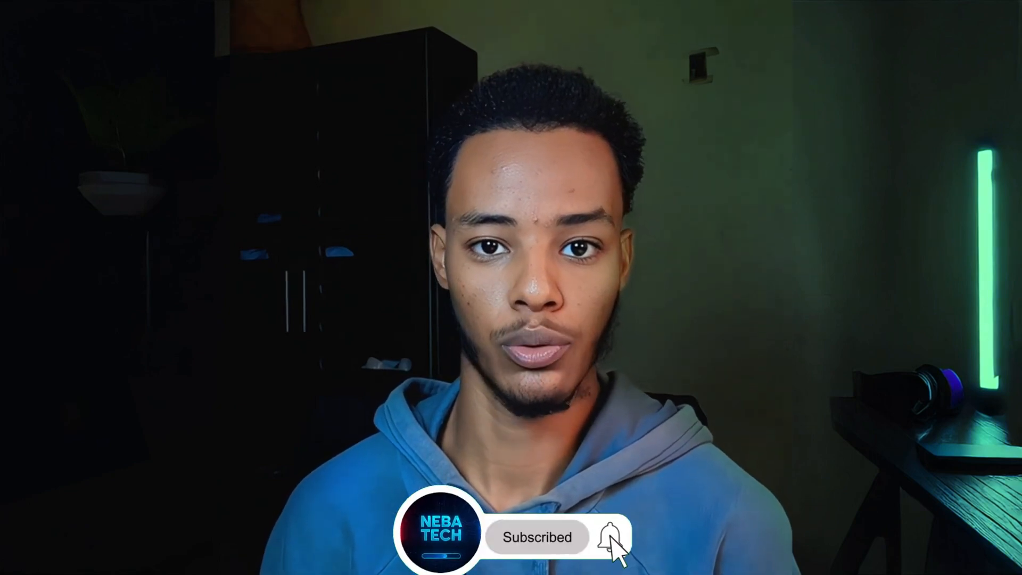